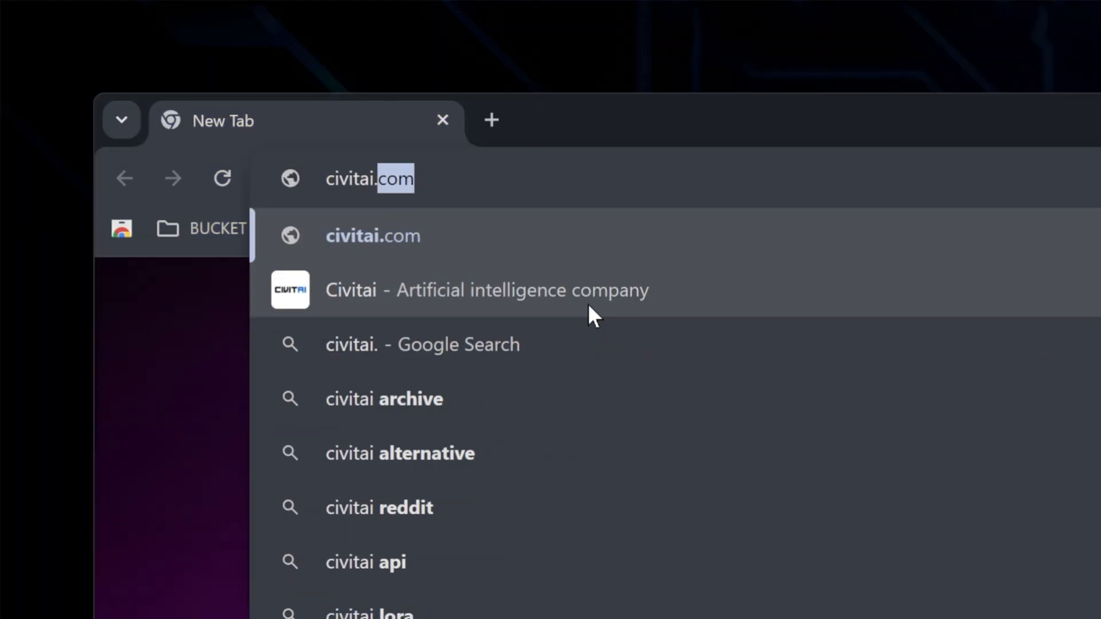
Load civitai.com in Chrome from the address bar suggestion
click(372, 235)
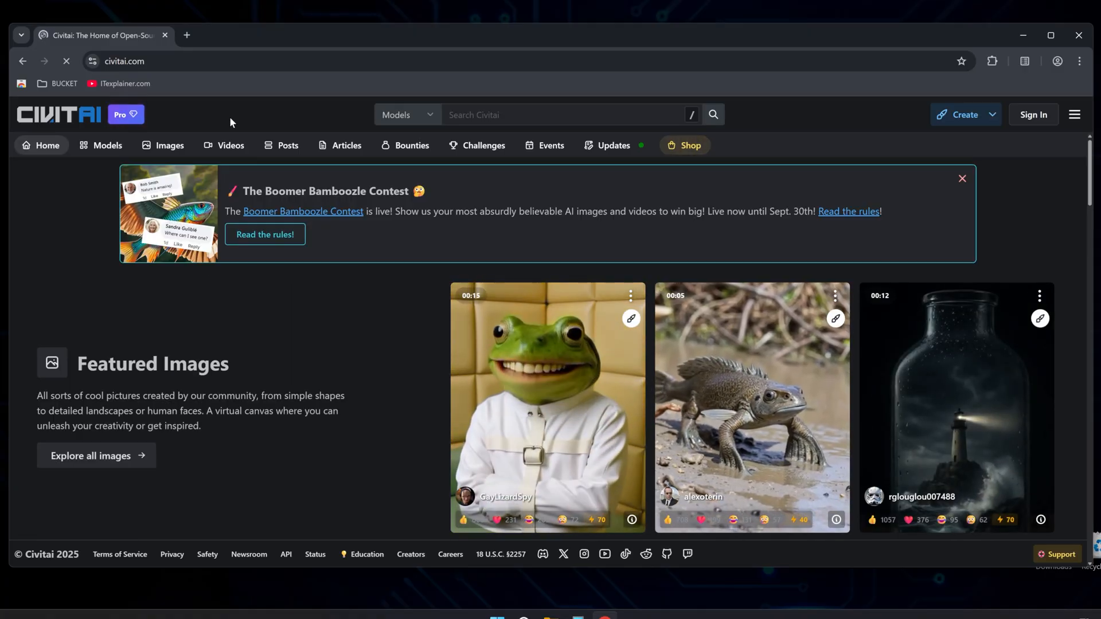
Sign in to Civitai using the Google account option
click(1032, 115)
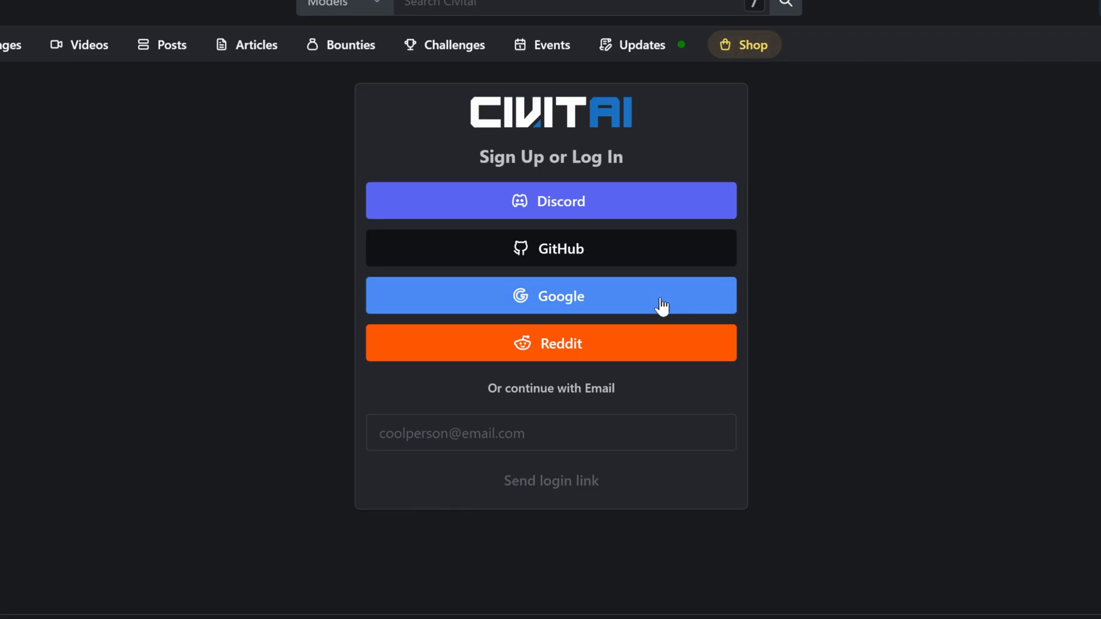
click(550, 296)
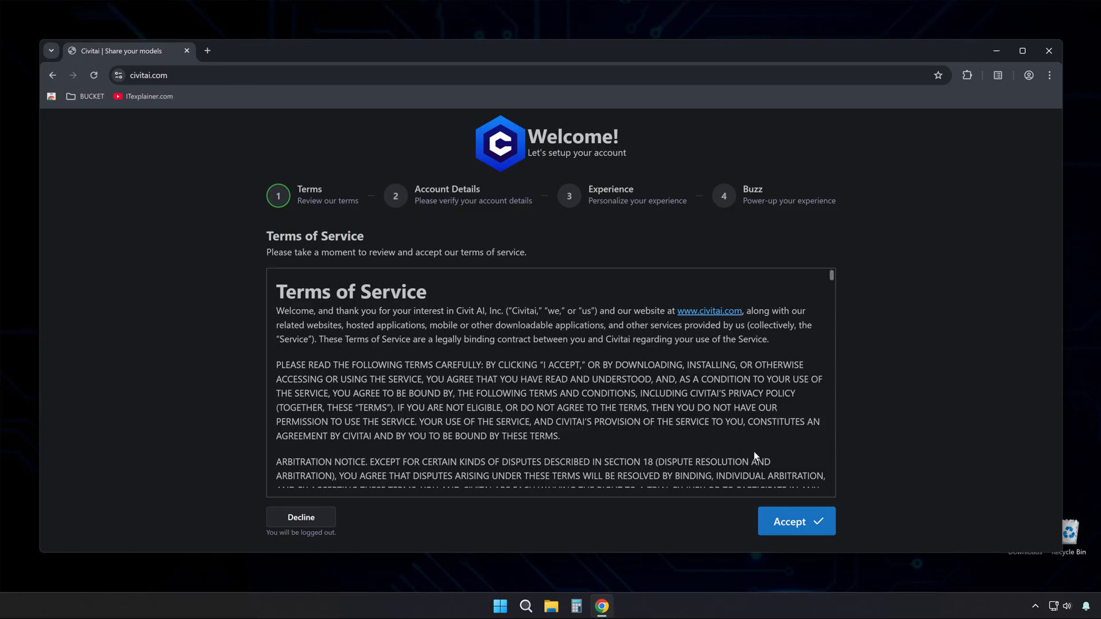
Accept the terms, save account details and content preferences, and finish the Buzz step
click(795, 521)
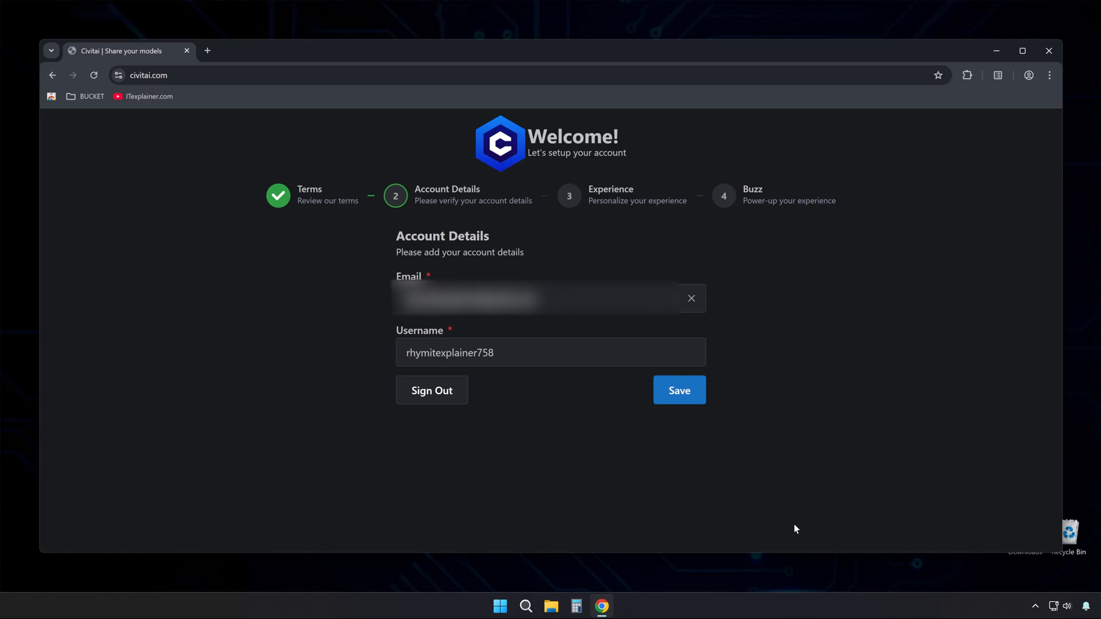
click(678, 390)
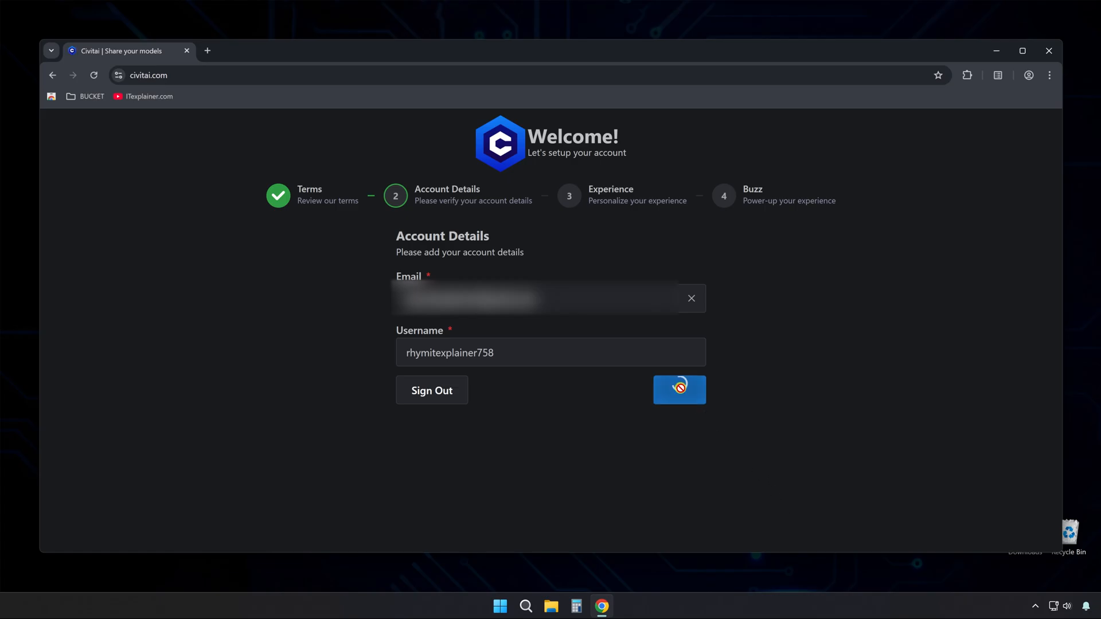
click(679, 390)
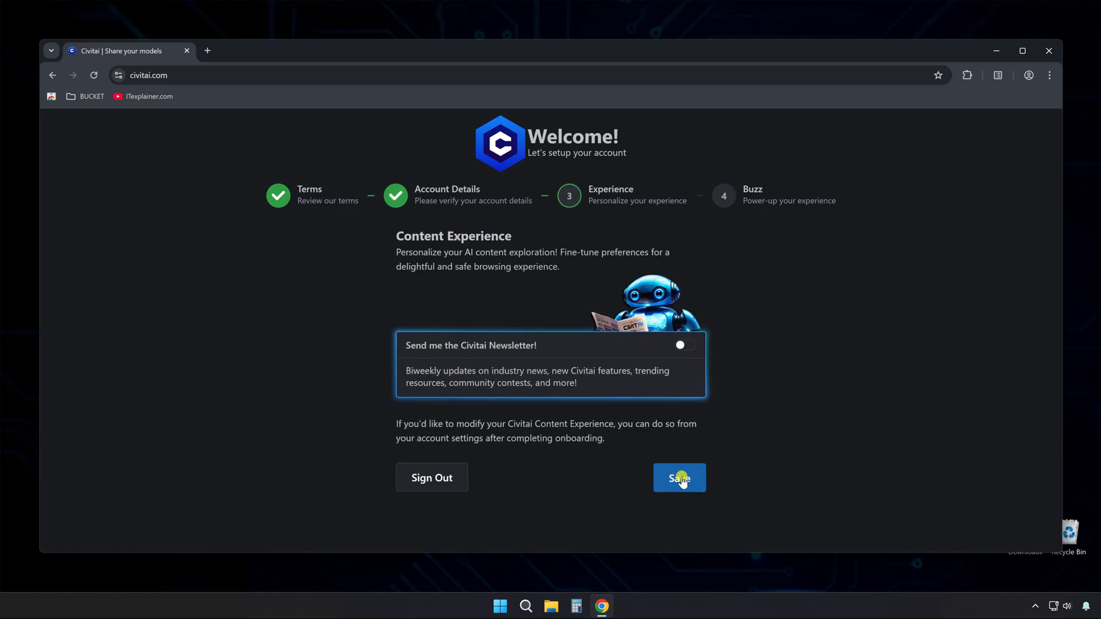
click(678, 477)
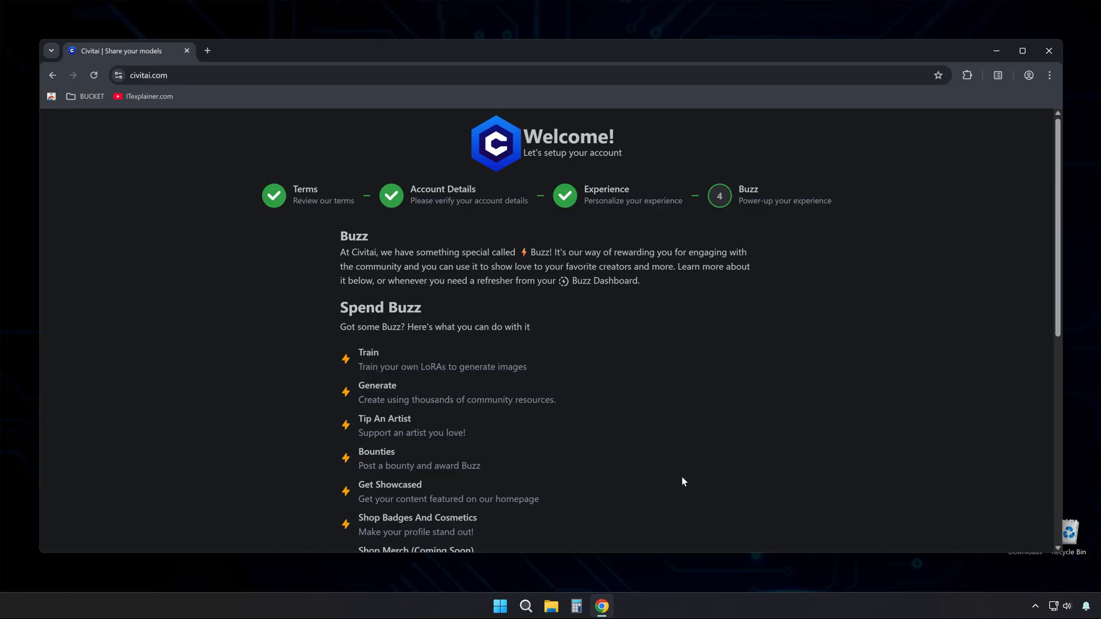
click(723, 501)
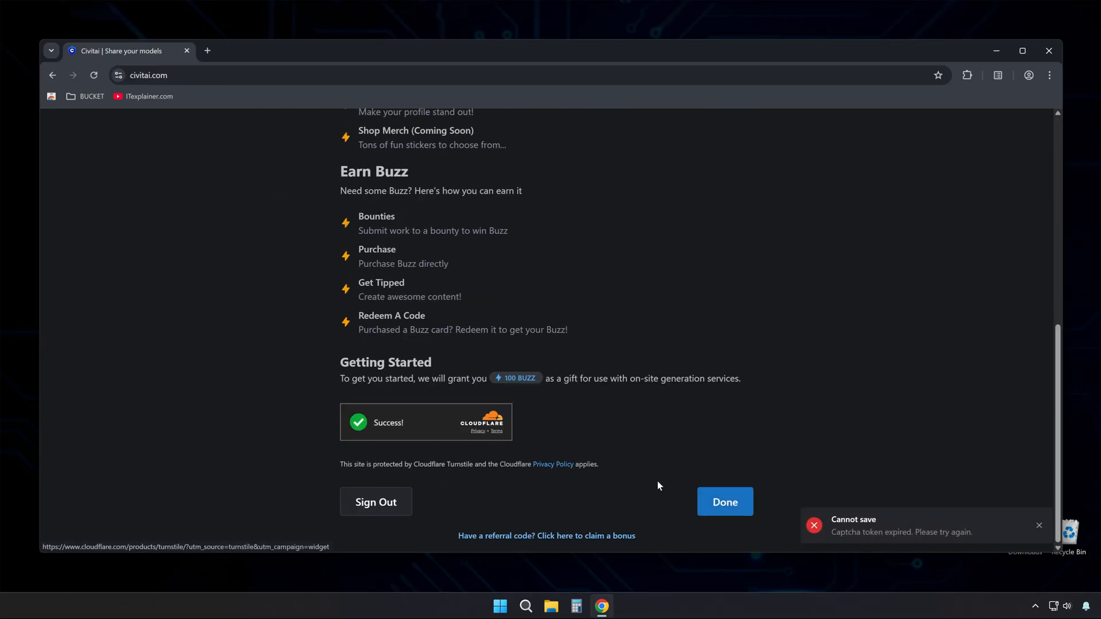
click(723, 502)
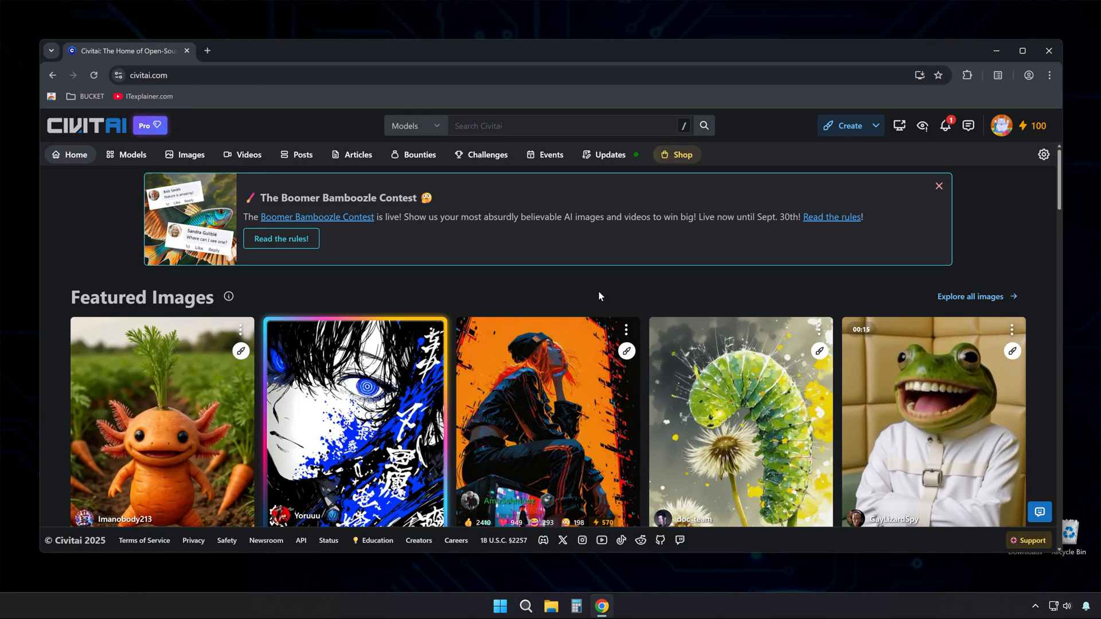
Go to the Manage Account page from the avatar menu
click(1000, 125)
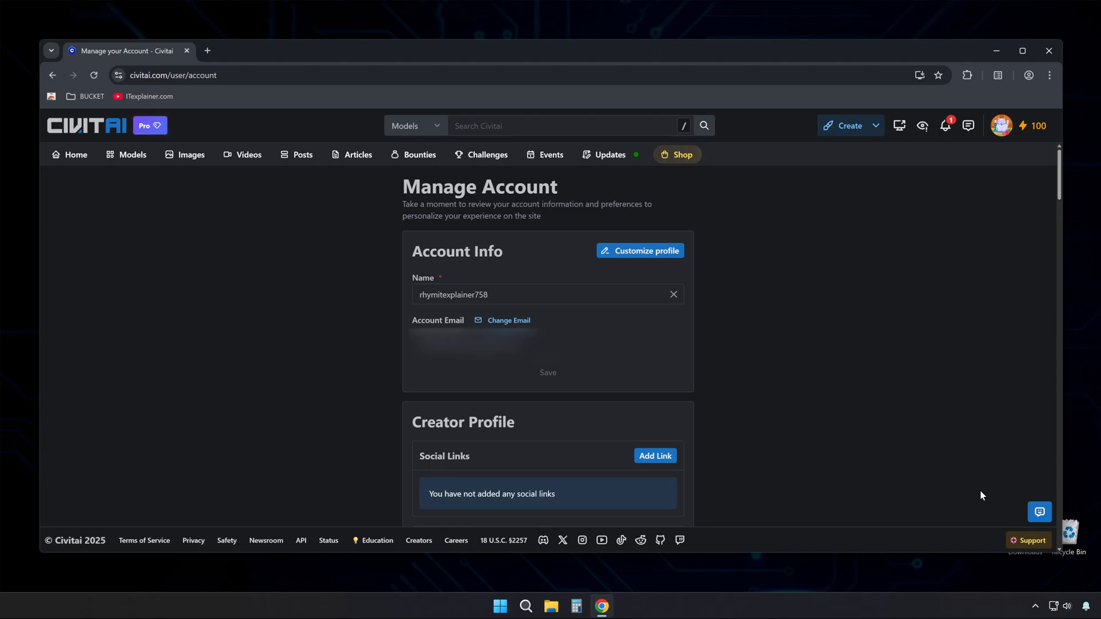
Scroll to the API Keys section and start adding a new API key
scroll(down, 3)
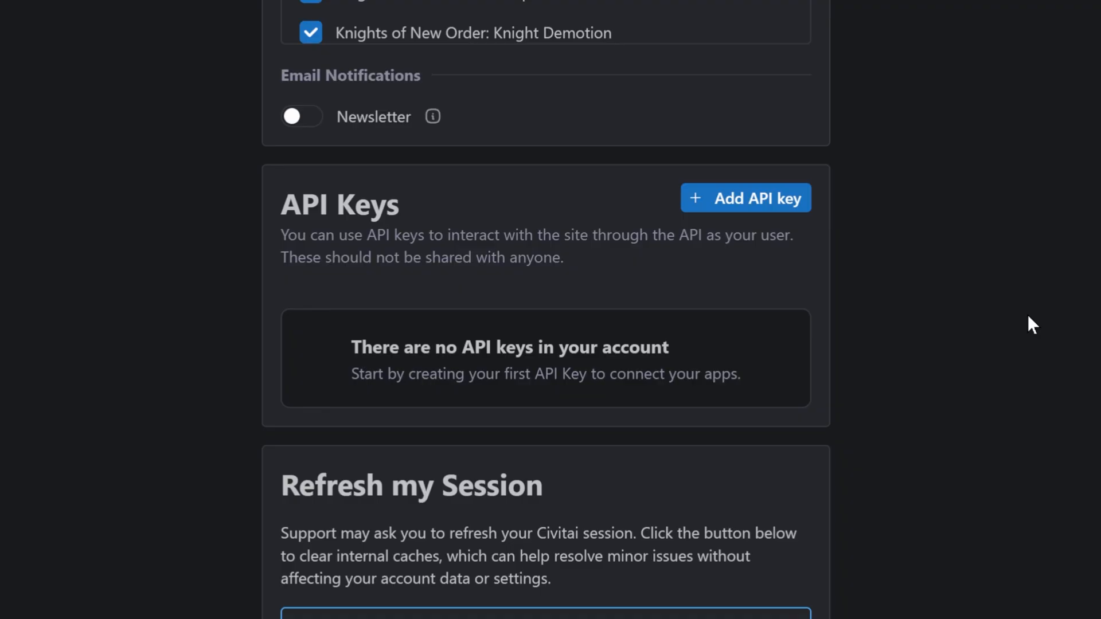
click(745, 197)
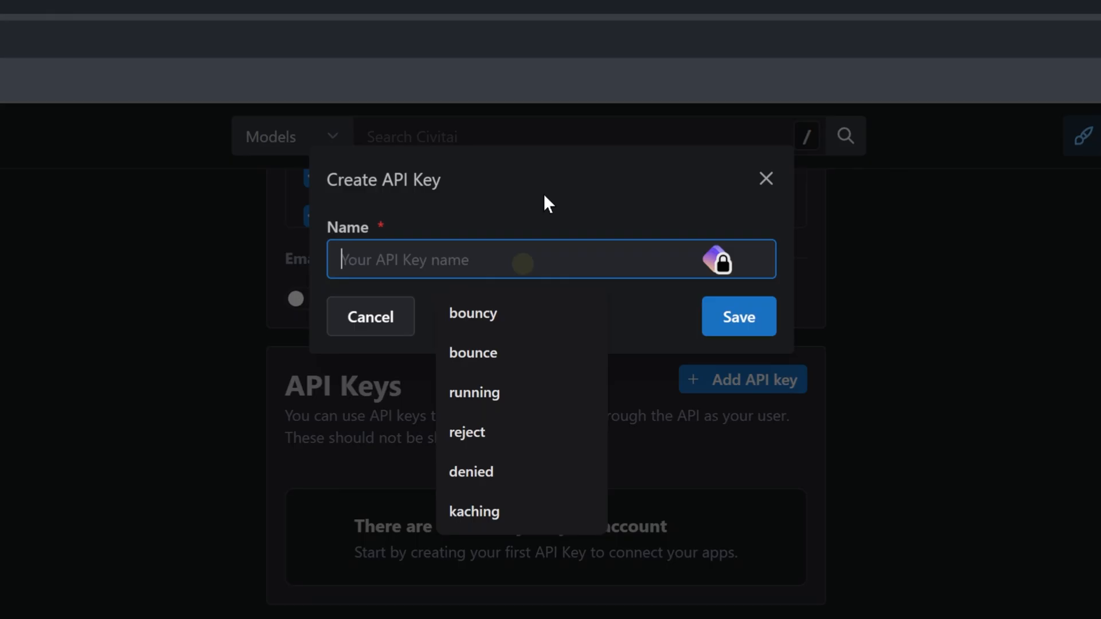
Save a new API key with the name 'test'
text(test)
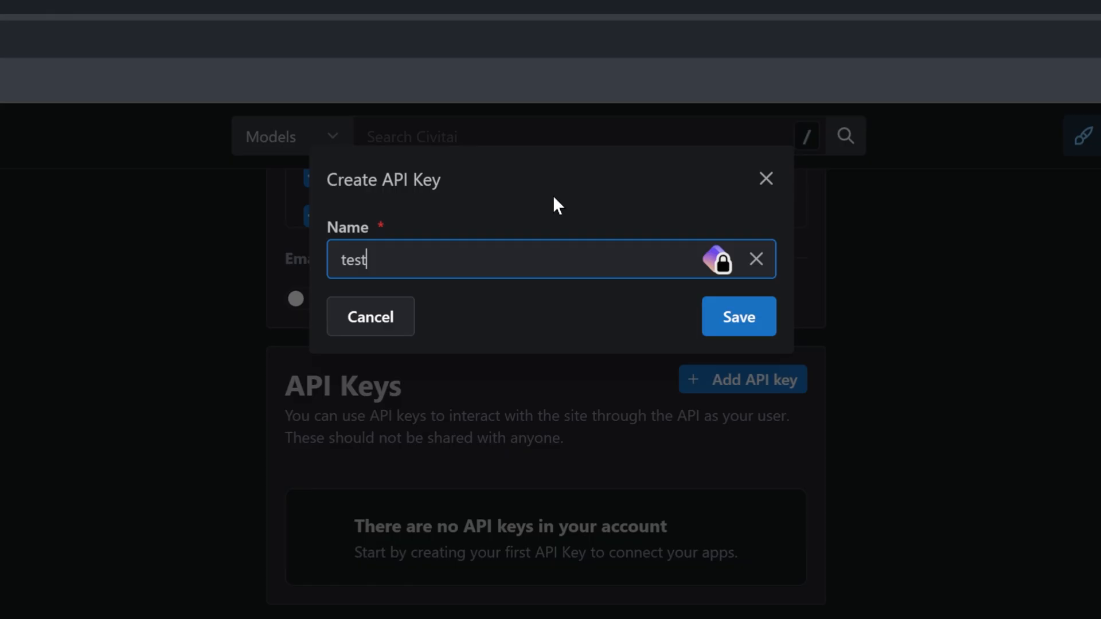
click(737, 316)
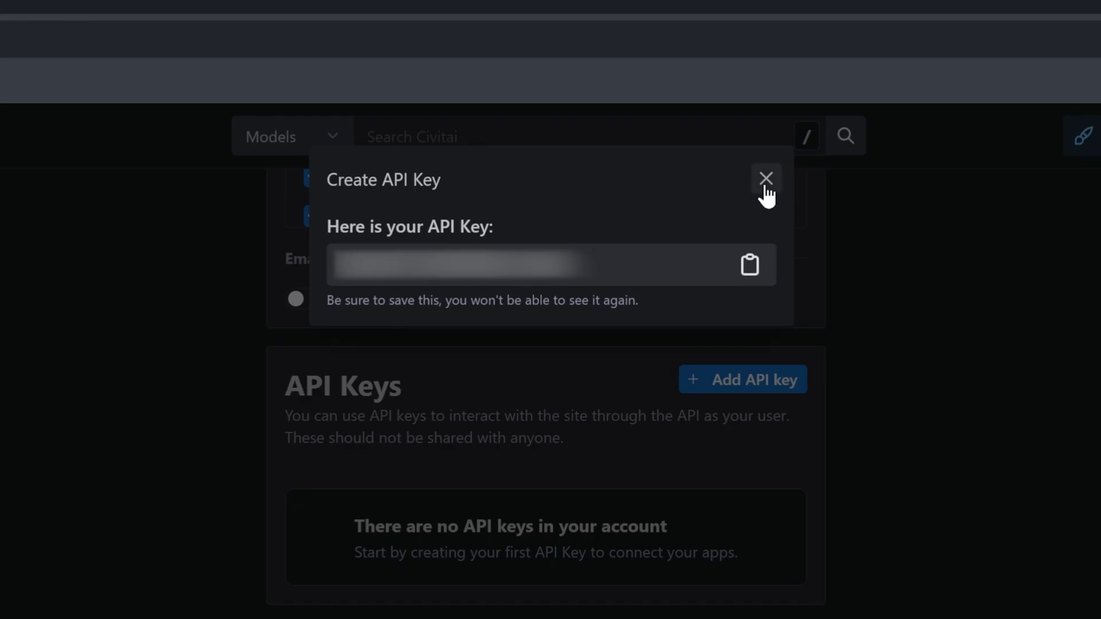
Close the generated key dialog to see 'test' listed under API Keys
click(766, 178)
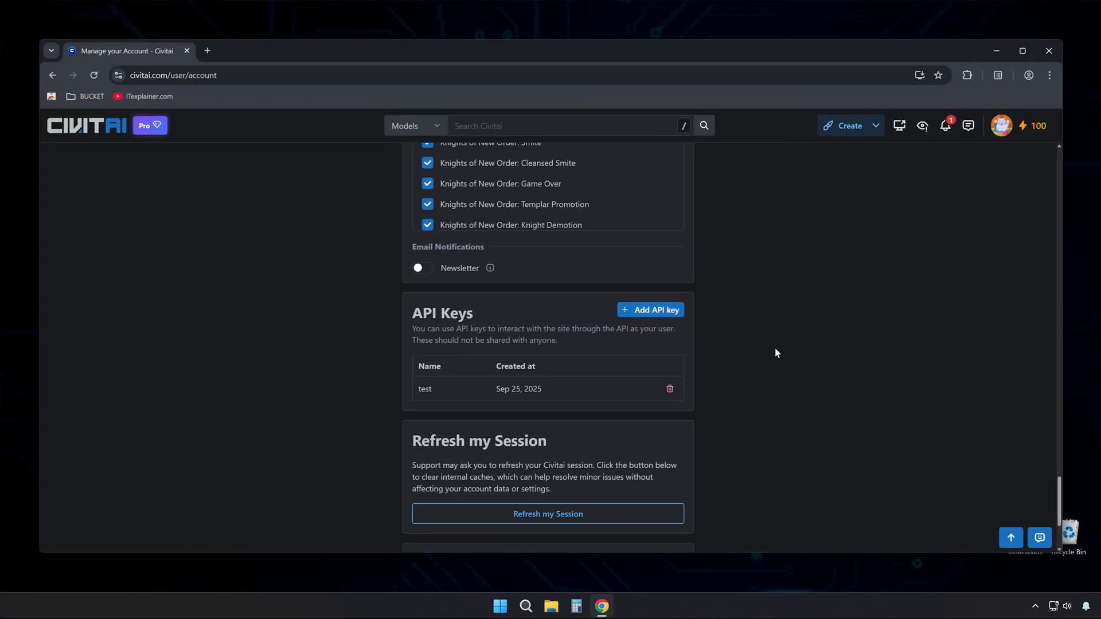
scroll(down, 3)
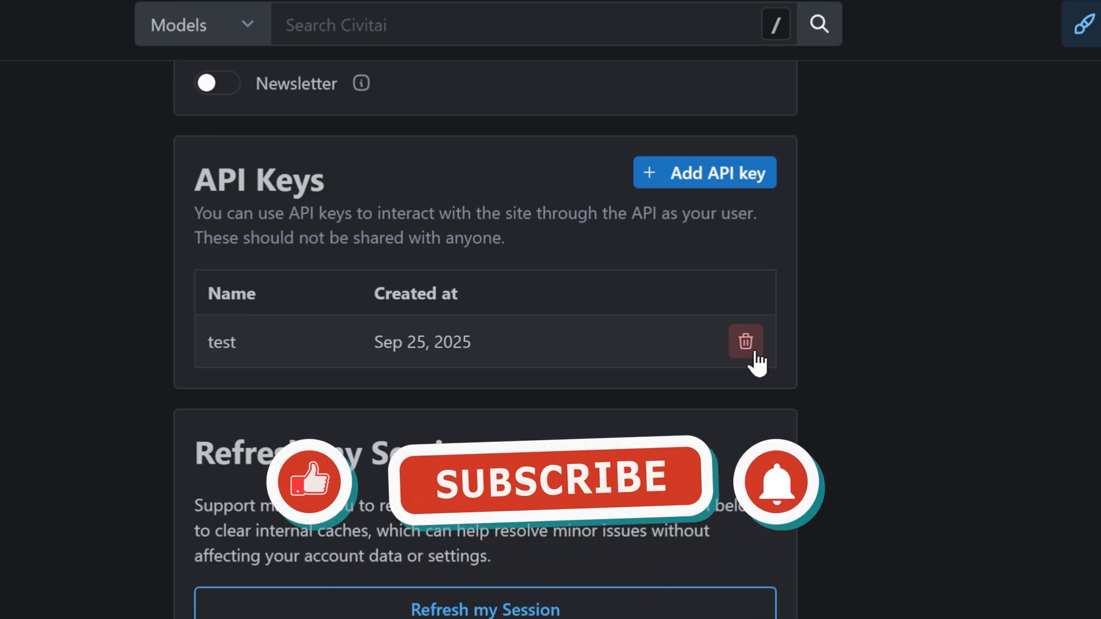
click(552, 481)
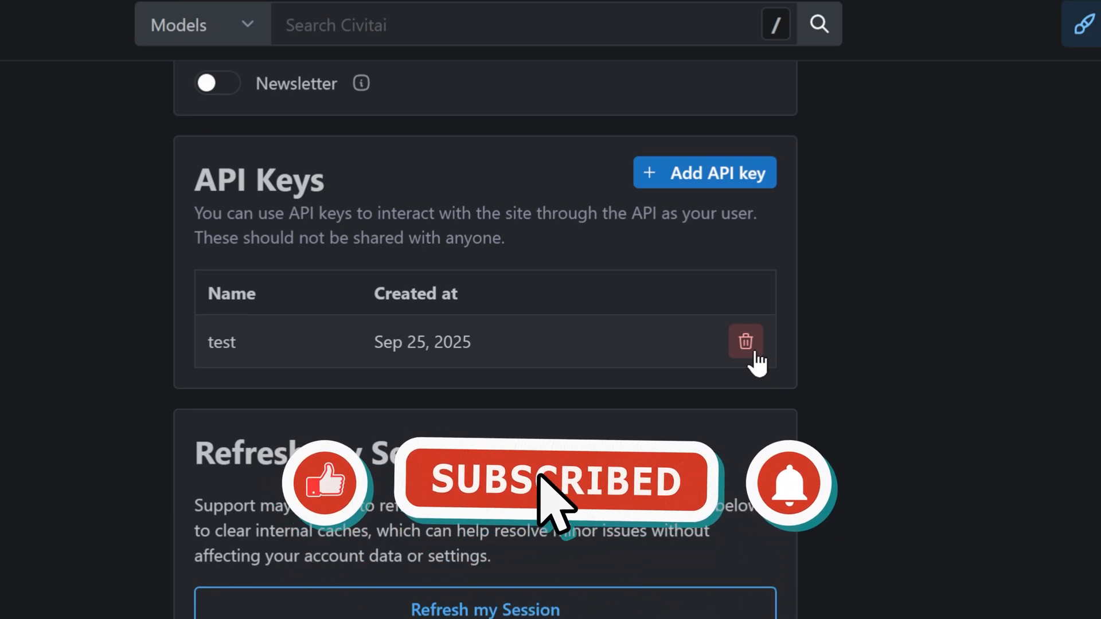